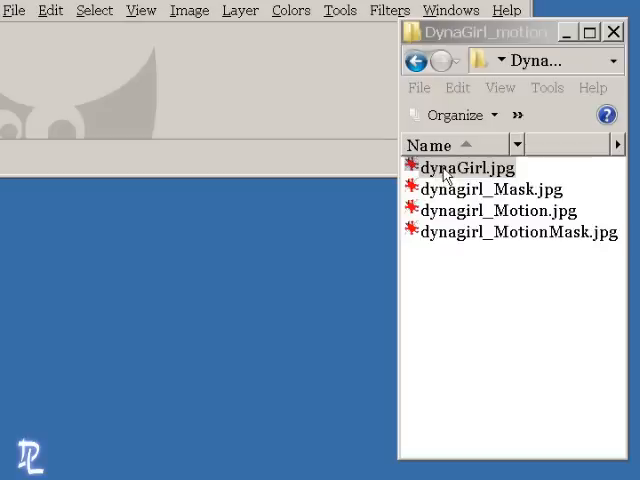
{"action": "mouse_move", "coordinate": [447, 175]}
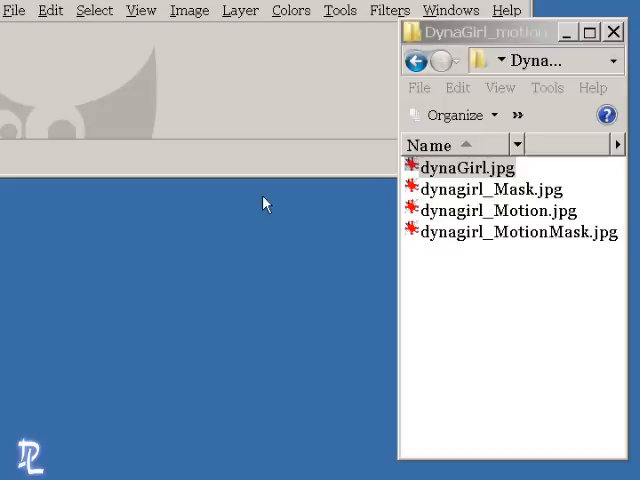
Open dynaGirl.jpg in GIMP, then pick dynagirl_Motion.jpg in Explorer
{"action": "left_click", "coordinate": [465, 167]}
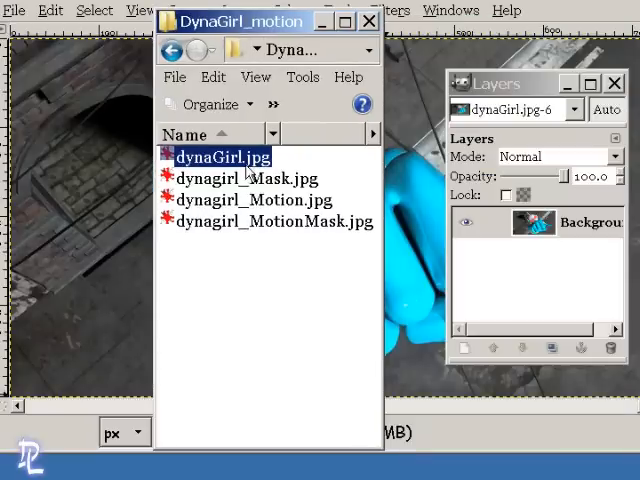
{"action": "mouse_move", "coordinate": [253, 210]}
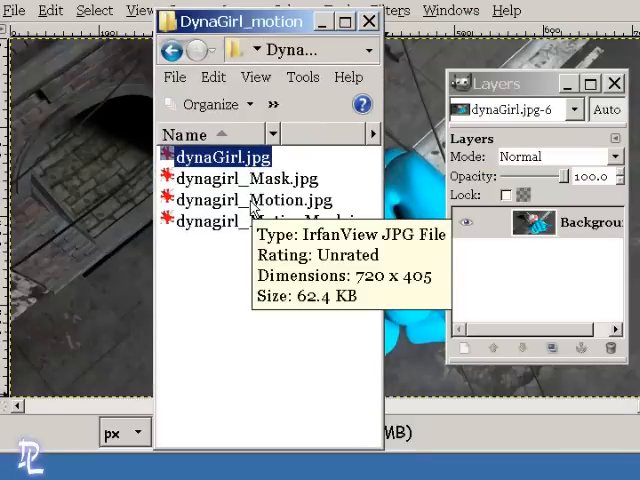
{"action": "left_click", "coordinate": [251, 199]}
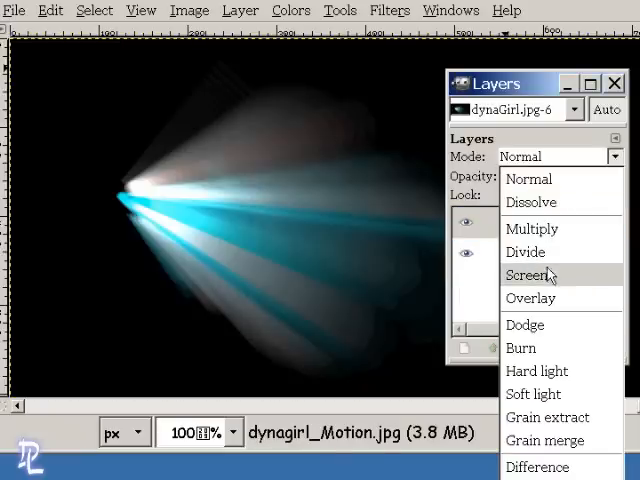
Set the dynagirl_Motion streak layer's blend mode to Screen
{"action": "left_click", "coordinate": [531, 275]}
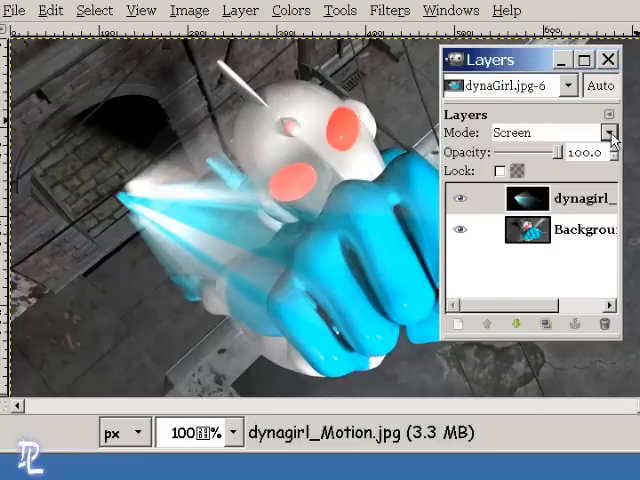
Try Lighten only, Hard light and Addition on the streak layer, then return to Screen
{"action": "left_click", "coordinate": [609, 132]}
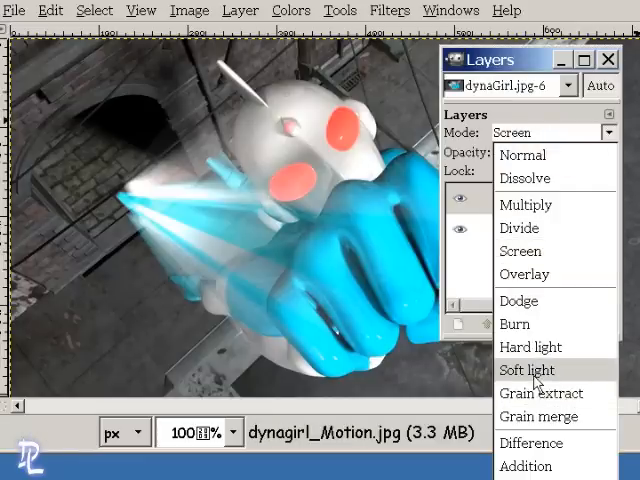
{"action": "left_click", "coordinate": [528, 370]}
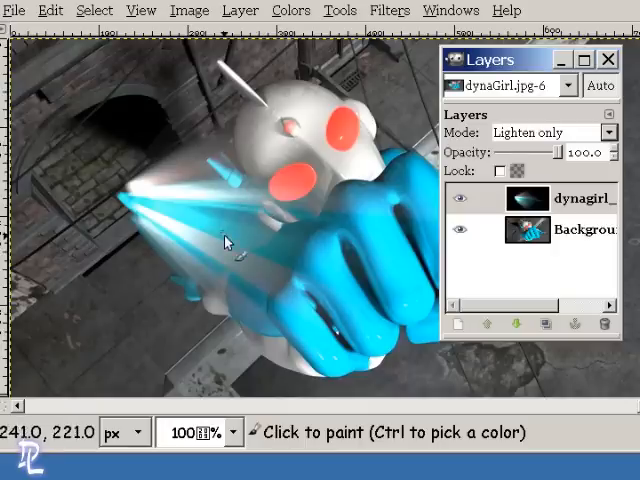
{"action": "left_click", "coordinate": [554, 132]}
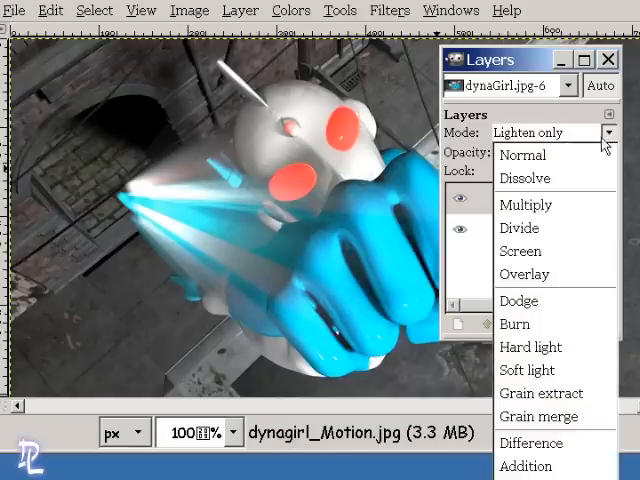
{"action": "left_click", "coordinate": [530, 347]}
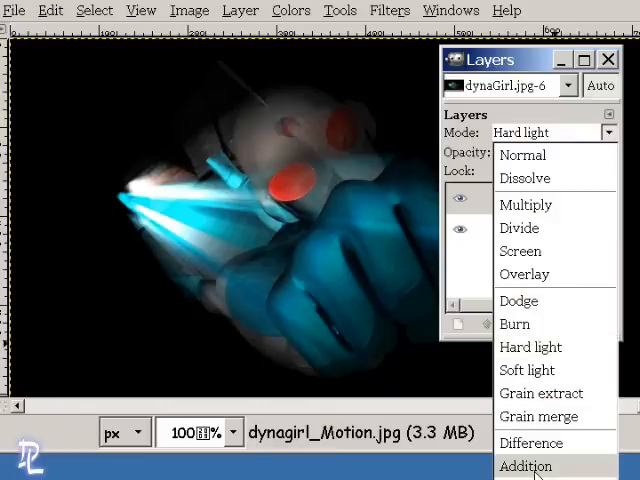
{"action": "left_click", "coordinate": [526, 466]}
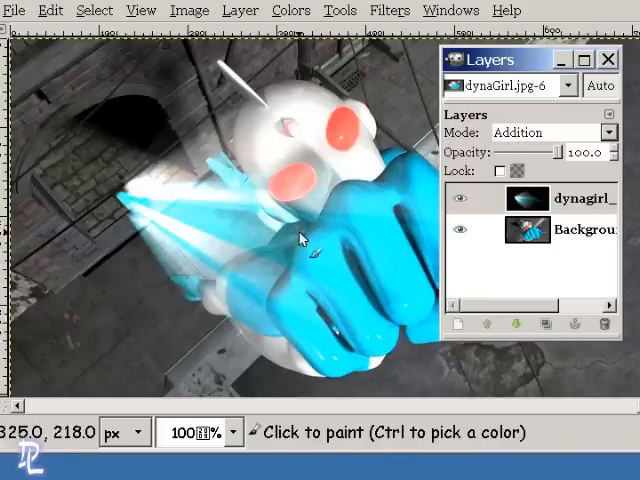
{"action": "left_click", "coordinate": [552, 132]}
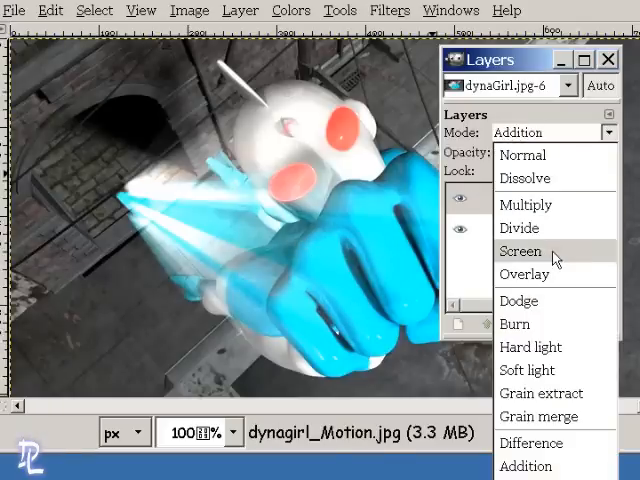
{"action": "left_click", "coordinate": [520, 251]}
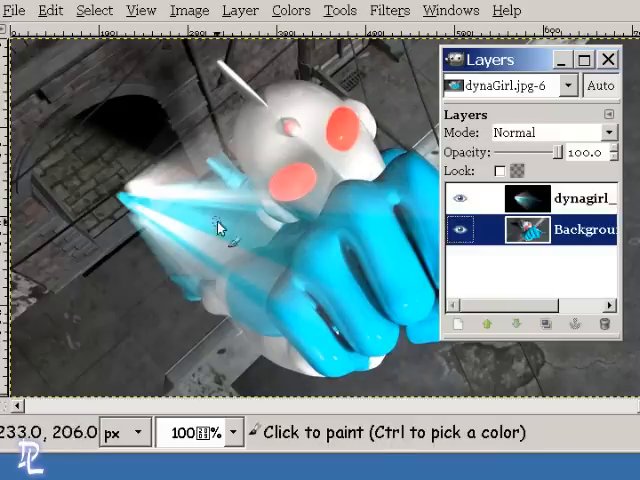
{"action": "mouse_move", "coordinate": [115, 175]}
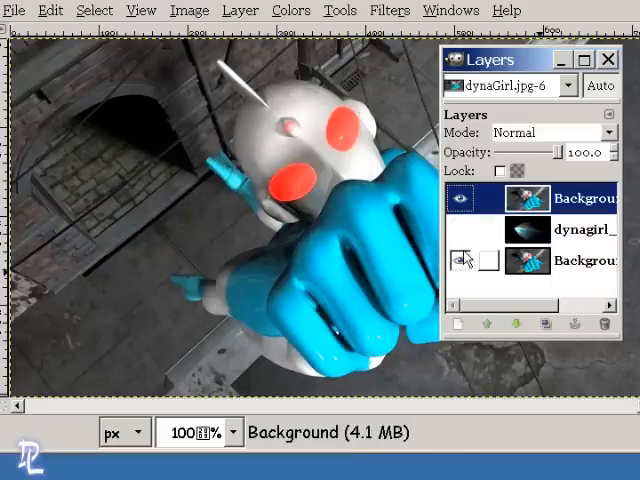
Hide the original Background render layer beneath the streaks and copy
{"action": "left_click", "coordinate": [461, 260]}
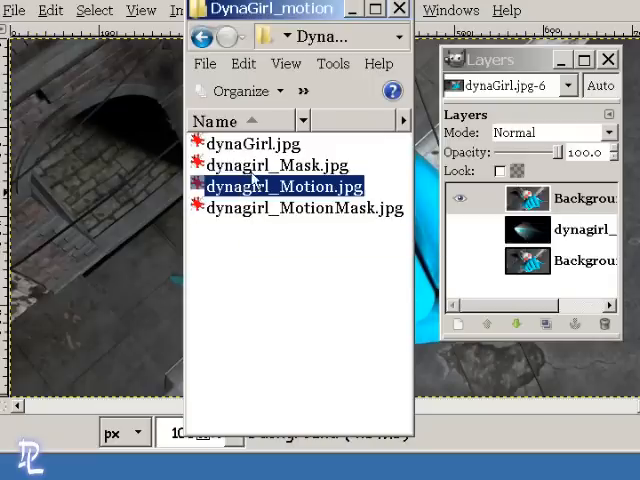
Add dynagirl_Mask.jpg as a layer, select the silhouette layer, and remove it
{"action": "left_click", "coordinate": [280, 165]}
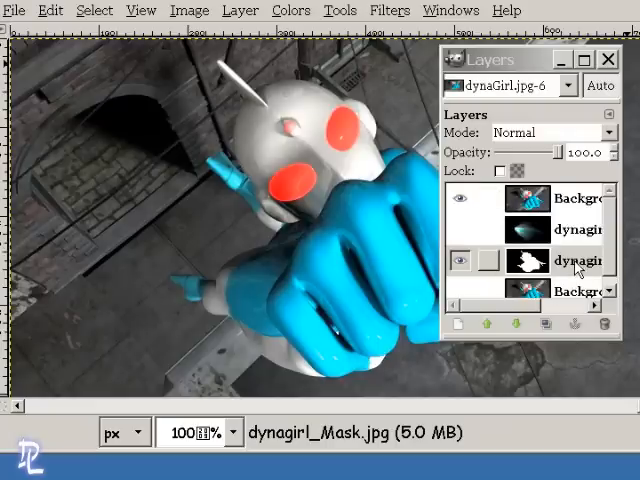
{"action": "left_click", "coordinate": [580, 260]}
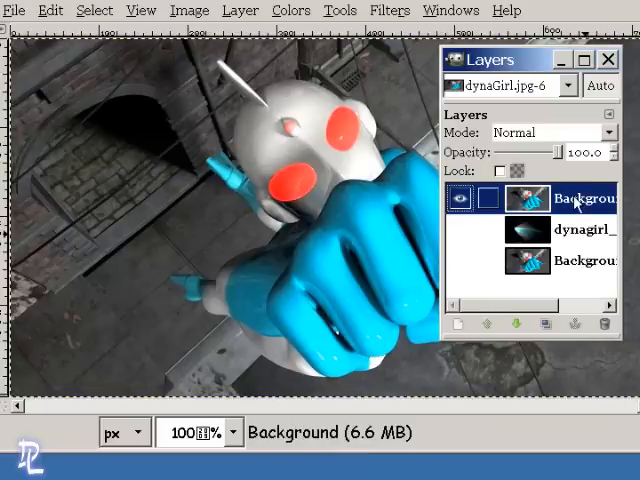
Add a Black (full transparency) layer mask to the top Background copy
{"action": "right_click", "coordinate": [575, 202]}
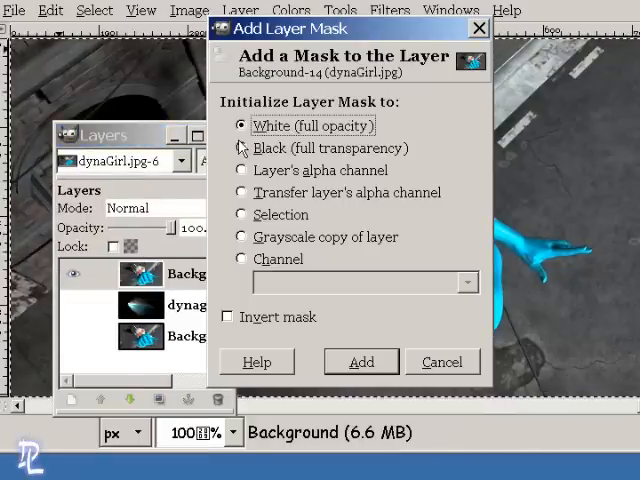
{"action": "left_click", "coordinate": [241, 147]}
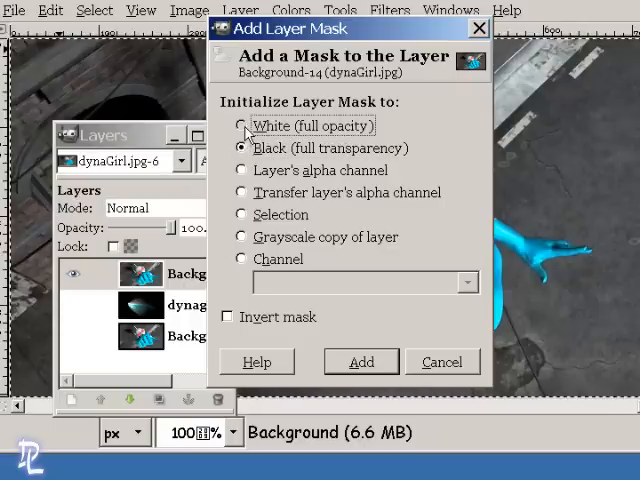
{"action": "left_click", "coordinate": [242, 126]}
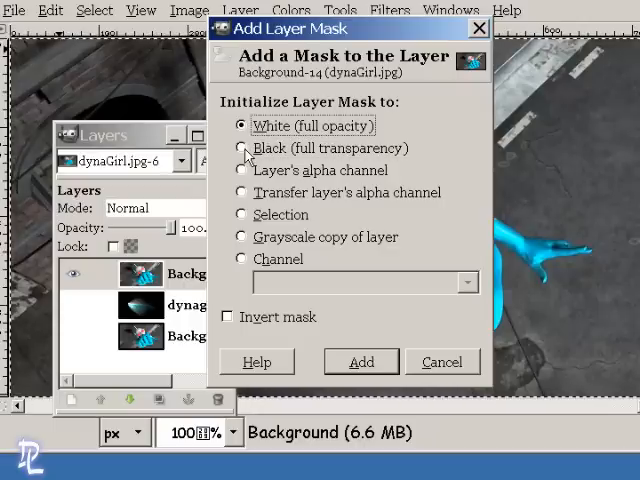
{"action": "left_click", "coordinate": [241, 147]}
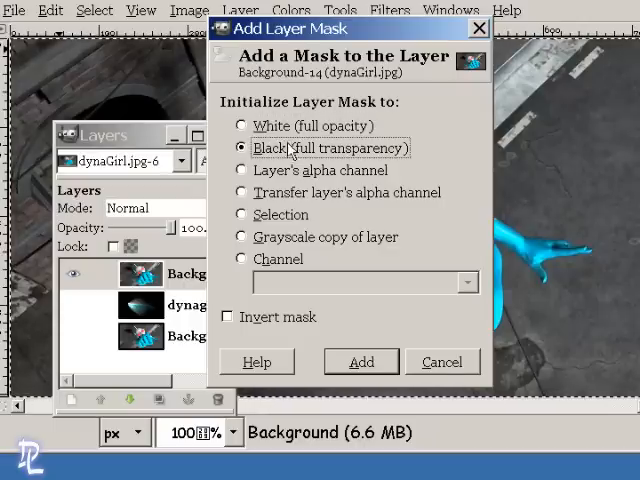
{"action": "left_click", "coordinate": [361, 362]}
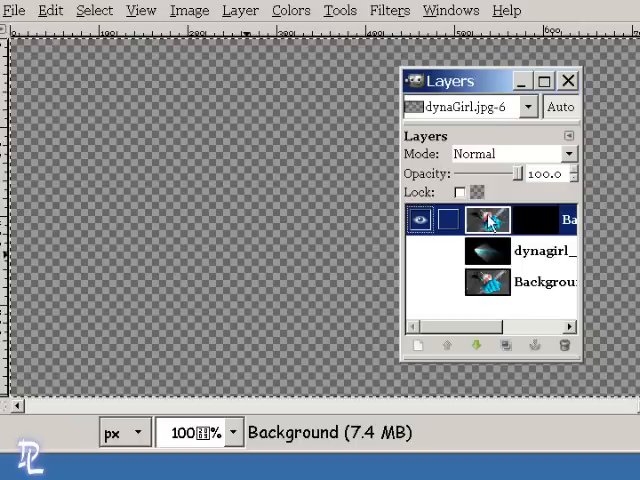
Select the top Background layer and paste the character image as a floating selection
{"action": "left_click", "coordinate": [533, 220]}
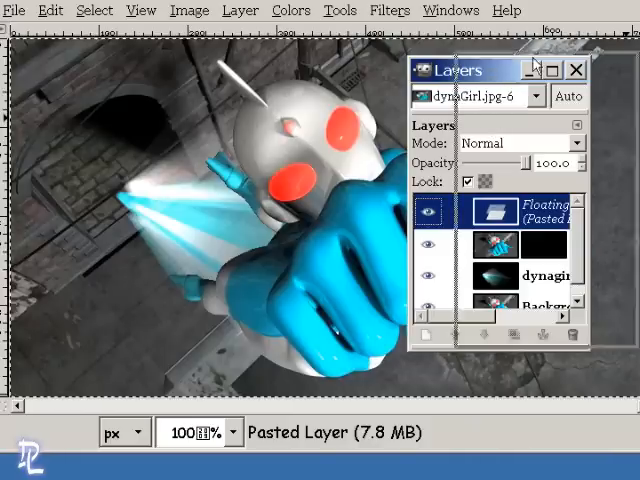
{"action": "left_click", "coordinate": [575, 69]}
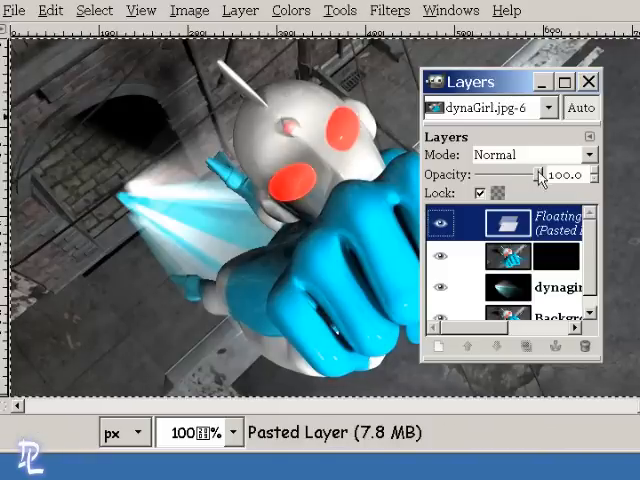
Preview the pasted image at opacities around 62, 51, 0 and 39
{"action": "left_click_drag", "start_coordinate": [540, 175], "coordinate": [518, 175]}
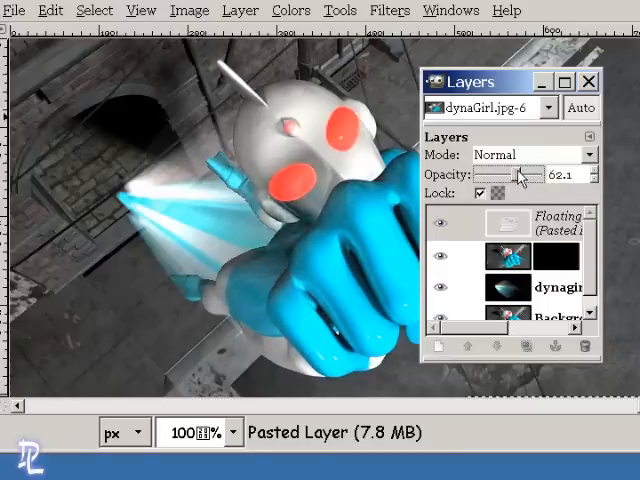
{"action": "left_click_drag", "start_coordinate": [520, 175], "coordinate": [505, 175]}
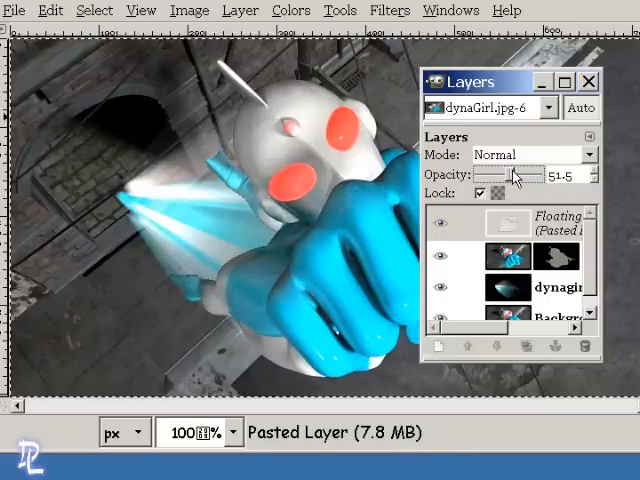
{"action": "left_click_drag", "start_coordinate": [530, 174], "coordinate": [470, 174]}
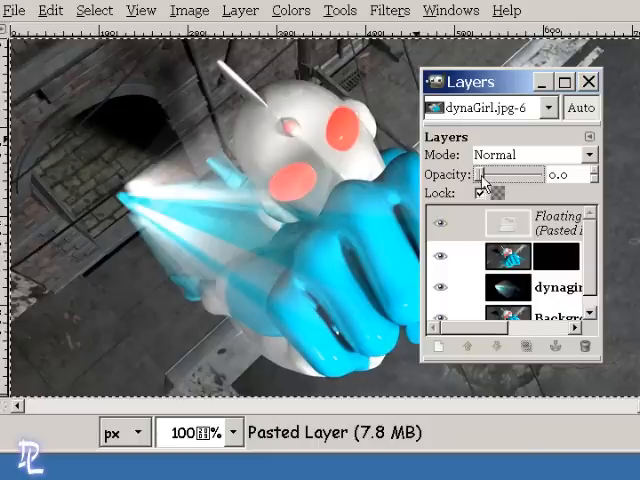
{"action": "left_click_drag", "start_coordinate": [475, 174], "coordinate": [510, 174]}
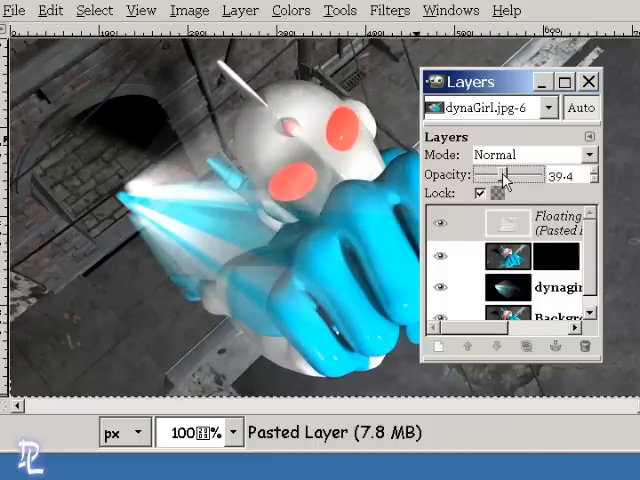
{"action": "left_click_drag", "start_coordinate": [505, 174], "coordinate": [520, 174]}
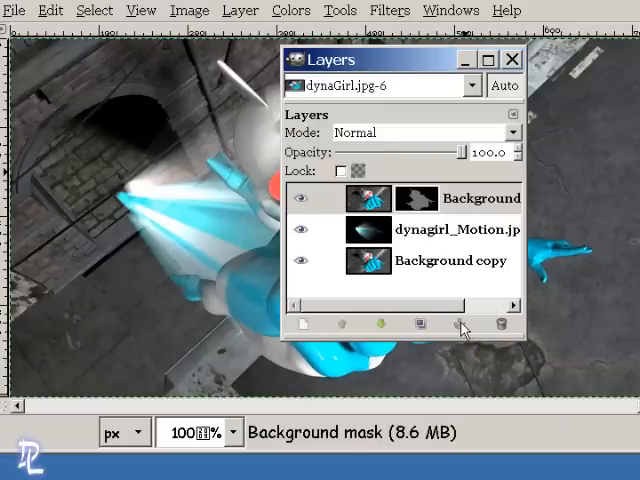
{"action": "mouse_move", "coordinate": [479, 310]}
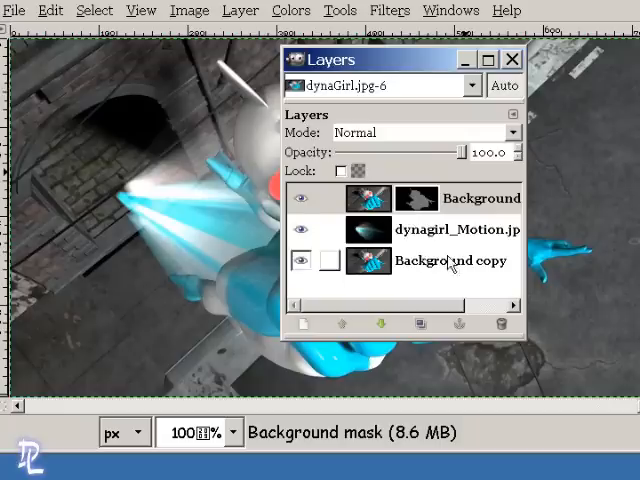
Select the Background copy layer in the Layers dialog
{"action": "left_click", "coordinate": [455, 229]}
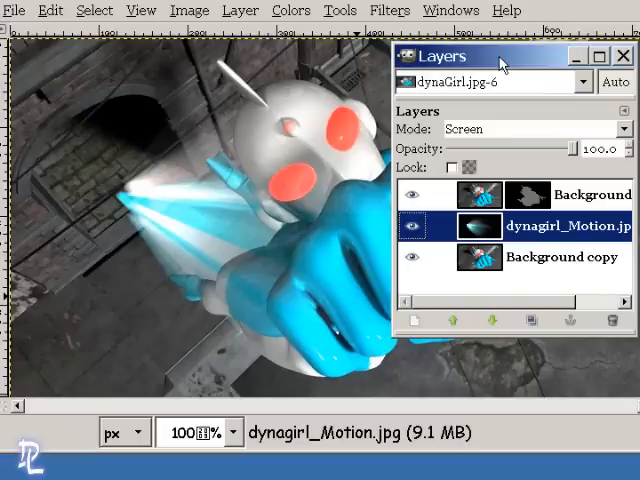
{"action": "mouse_move", "coordinate": [625, 130]}
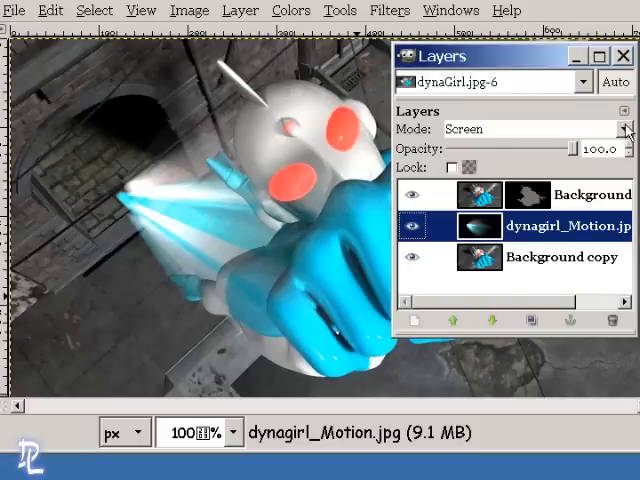
Try Overlay on the streak layer, then select the masked top layer and lower its opacity
{"action": "left_click", "coordinate": [627, 128]}
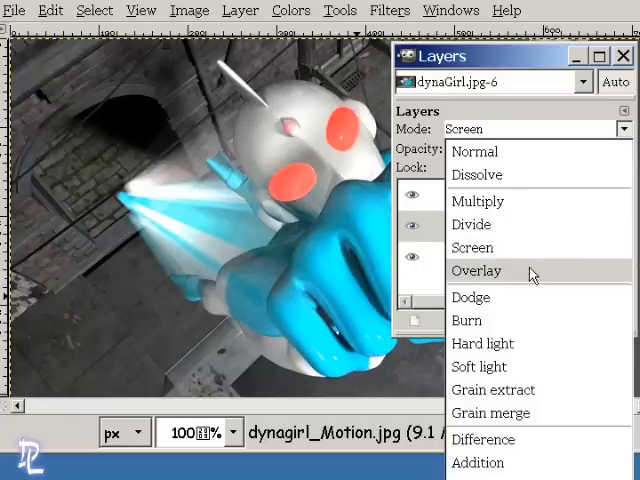
{"action": "left_click", "coordinate": [466, 320]}
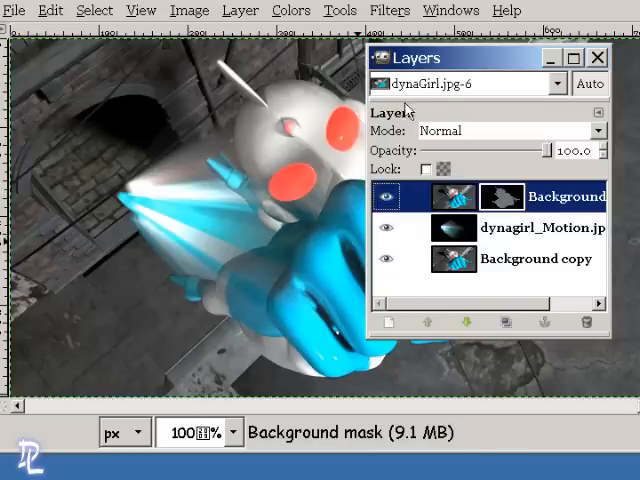
{"action": "left_click", "coordinate": [540, 227]}
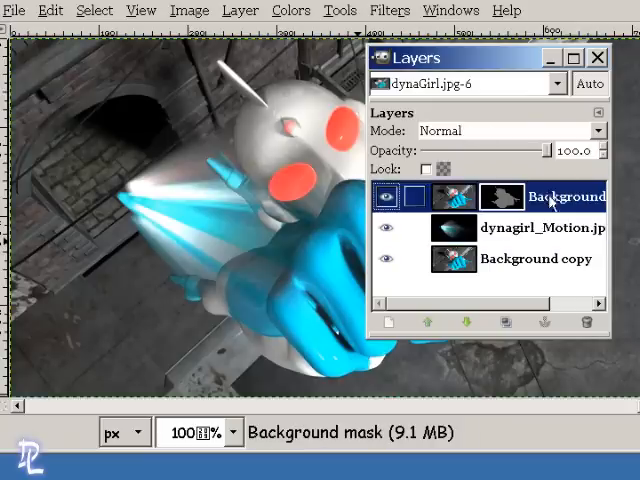
{"action": "left_click_drag", "start_coordinate": [555, 151], "coordinate": [490, 151]}
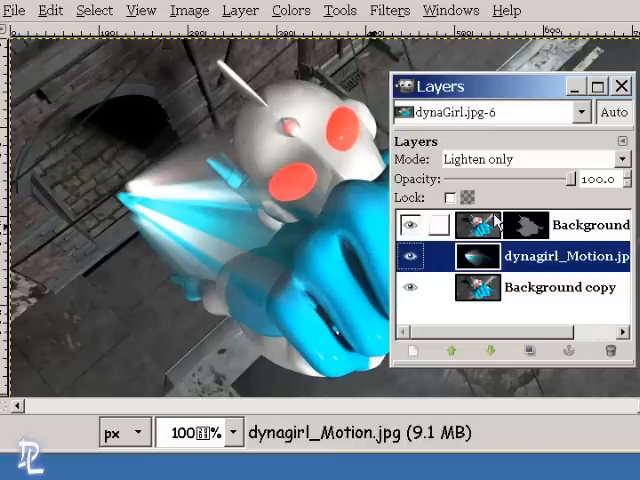
Lower the streak layer to 61.3% opacity and the masked Background layer to 40.9%, then hide the docks
{"action": "left_click_drag", "start_coordinate": [590, 179], "coordinate": [525, 179]}
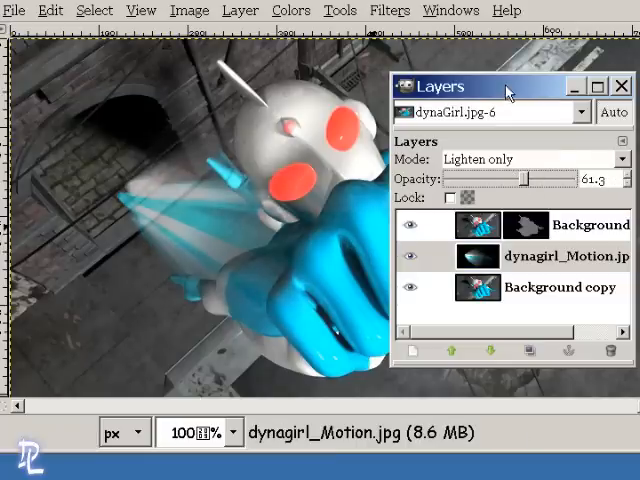
{"action": "left_click", "coordinate": [621, 86]}
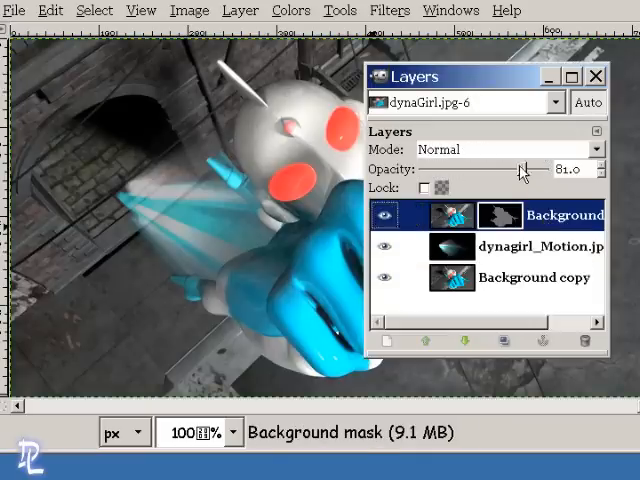
{"action": "left_click_drag", "start_coordinate": [525, 170], "coordinate": [545, 170]}
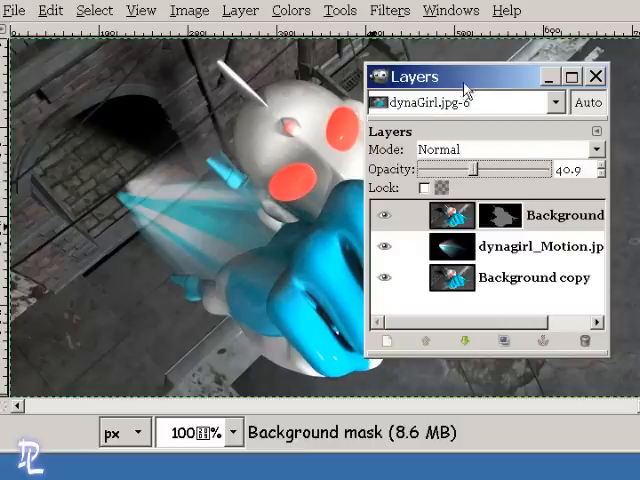
{"action": "left_click", "coordinate": [595, 76]}
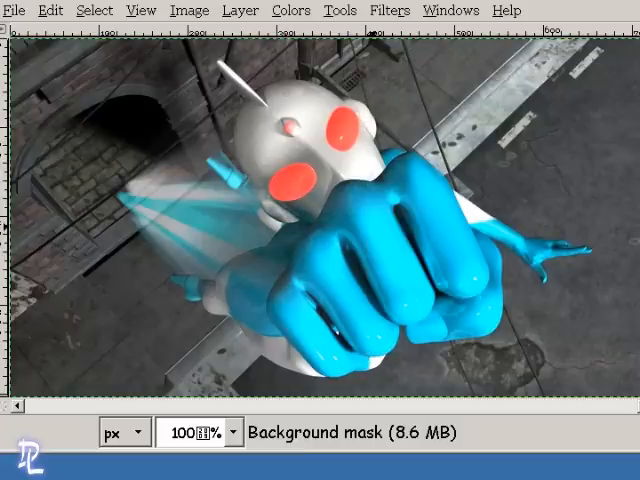